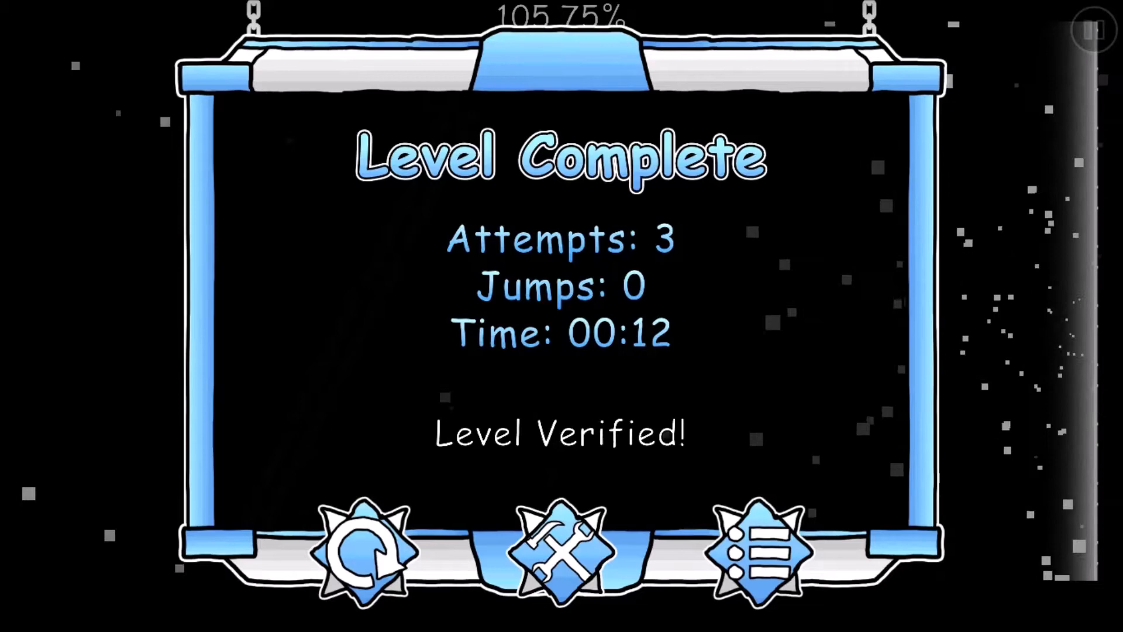
- Open and close the Mega Hack Pro overlay, keeping the seven-attempt, 00:22 Level Complete results showing
click(364, 549)
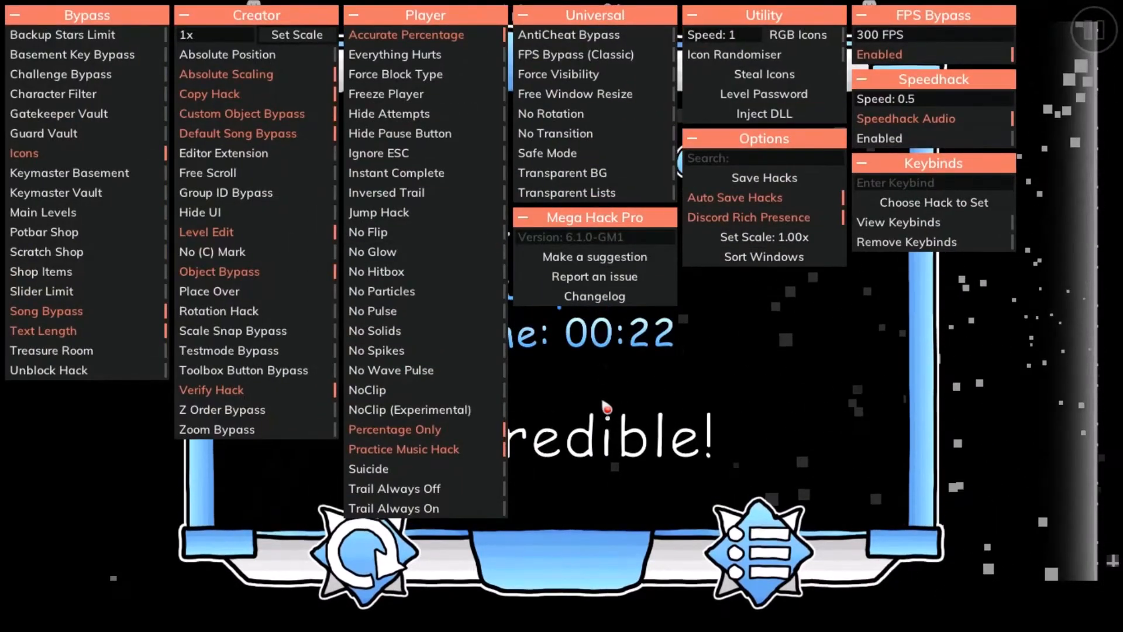
mouse_move(695, 484)
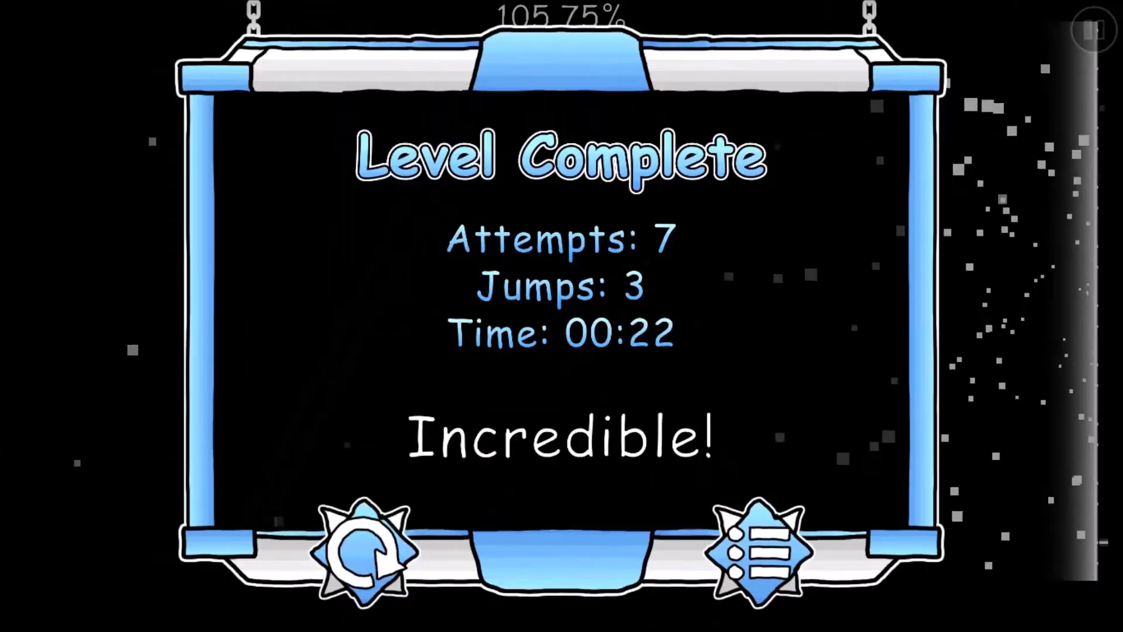
click(747, 553)
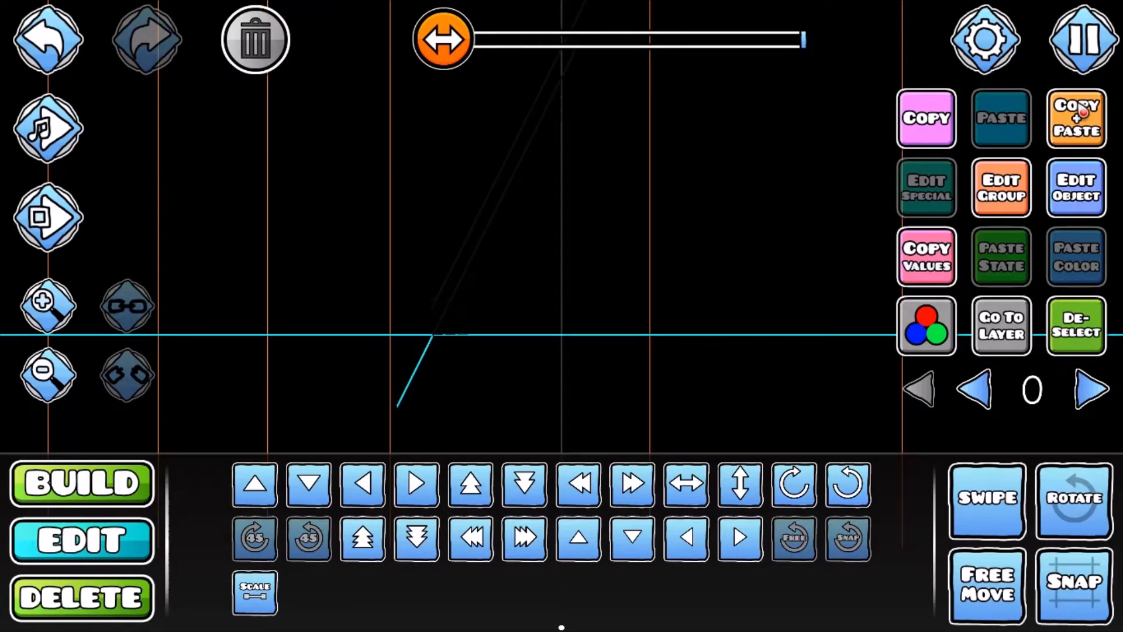
- Fix the slope in the editor, playtest to Level Complete, and replay the level from the start
click(1081, 39)
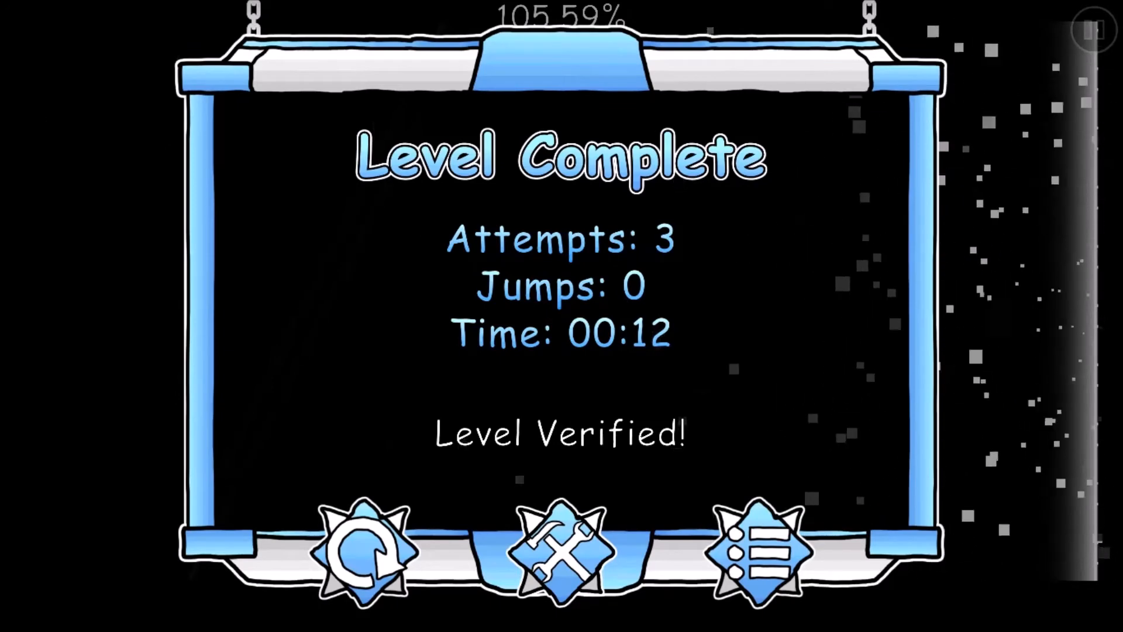
click(365, 549)
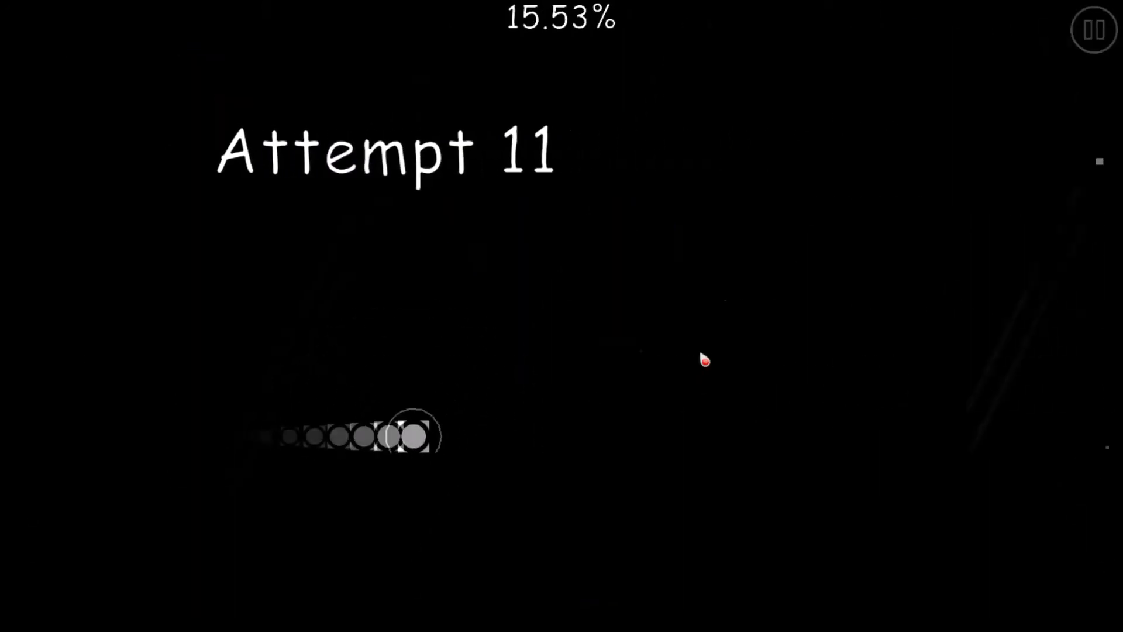